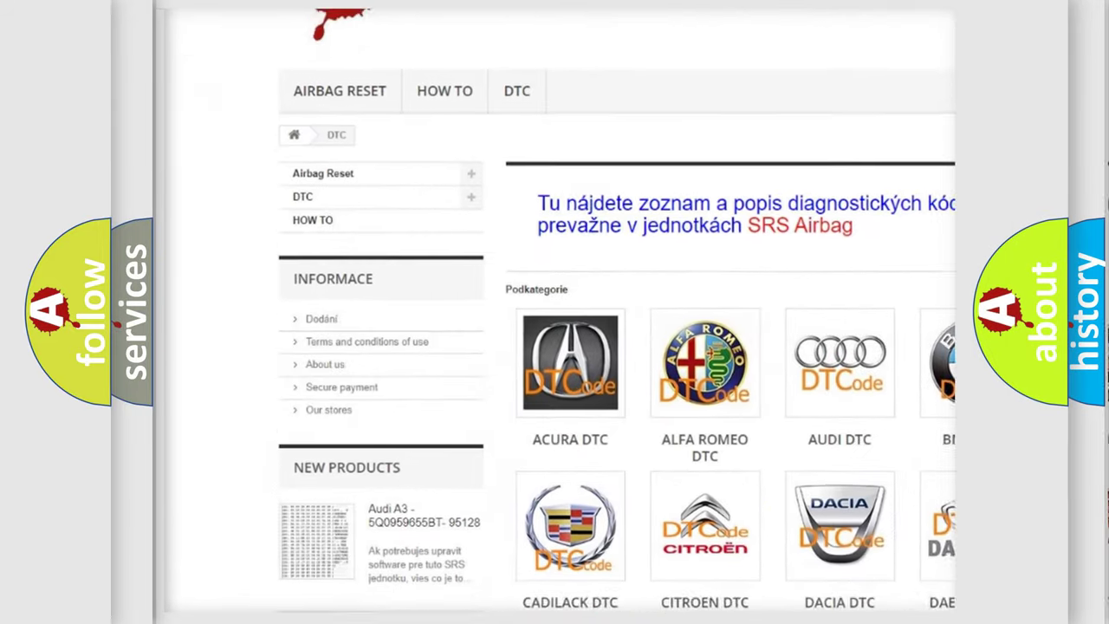
scroll("down", 3)
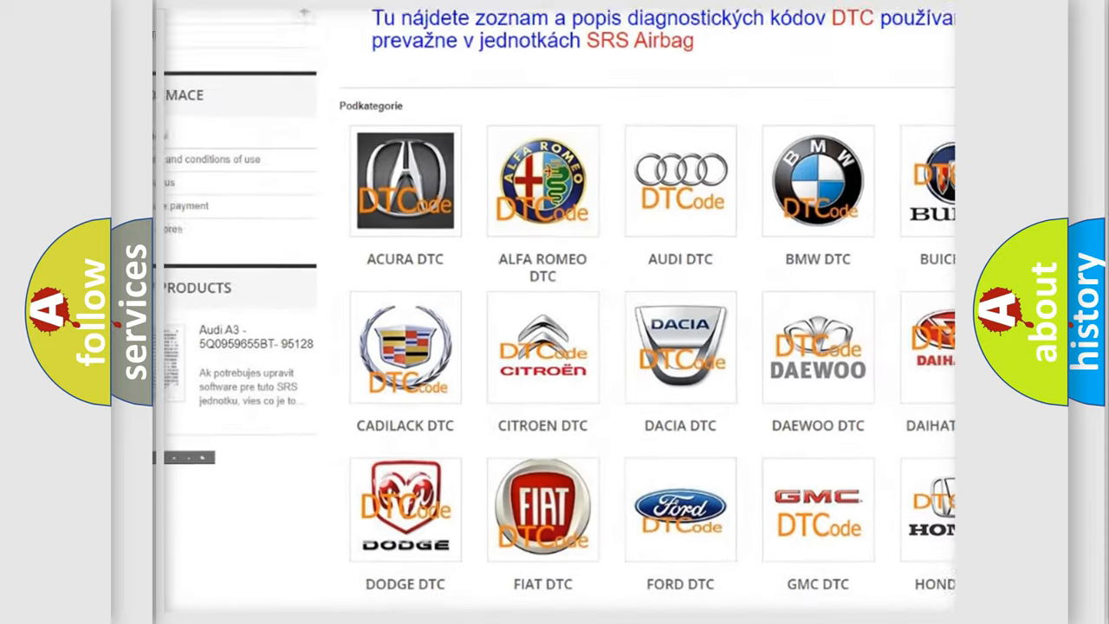
scroll("down", 3)
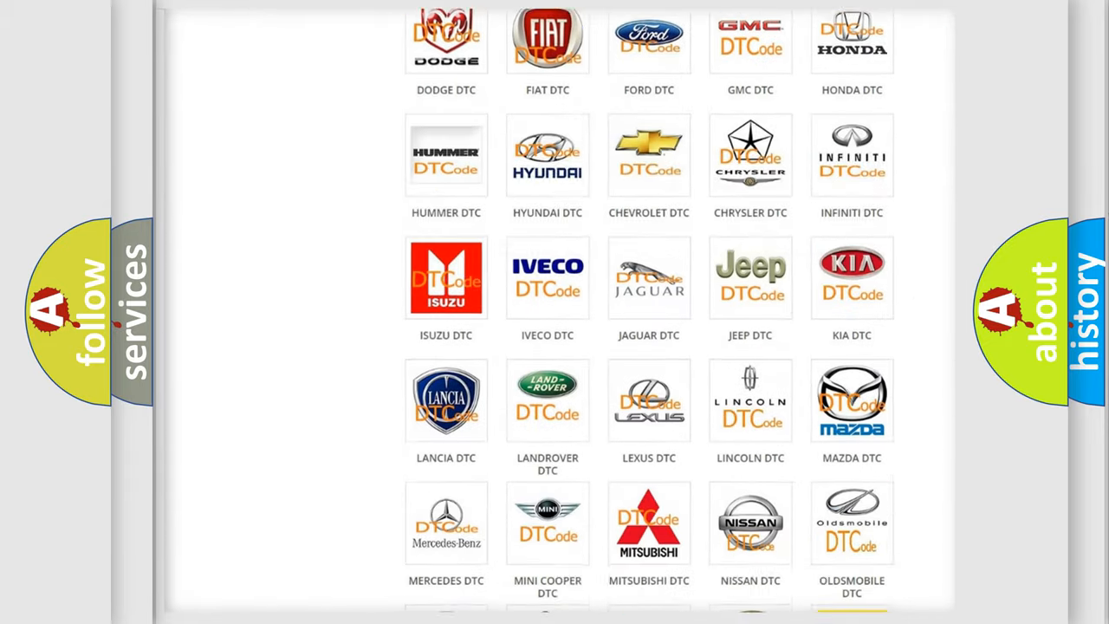
scroll("down", 3)
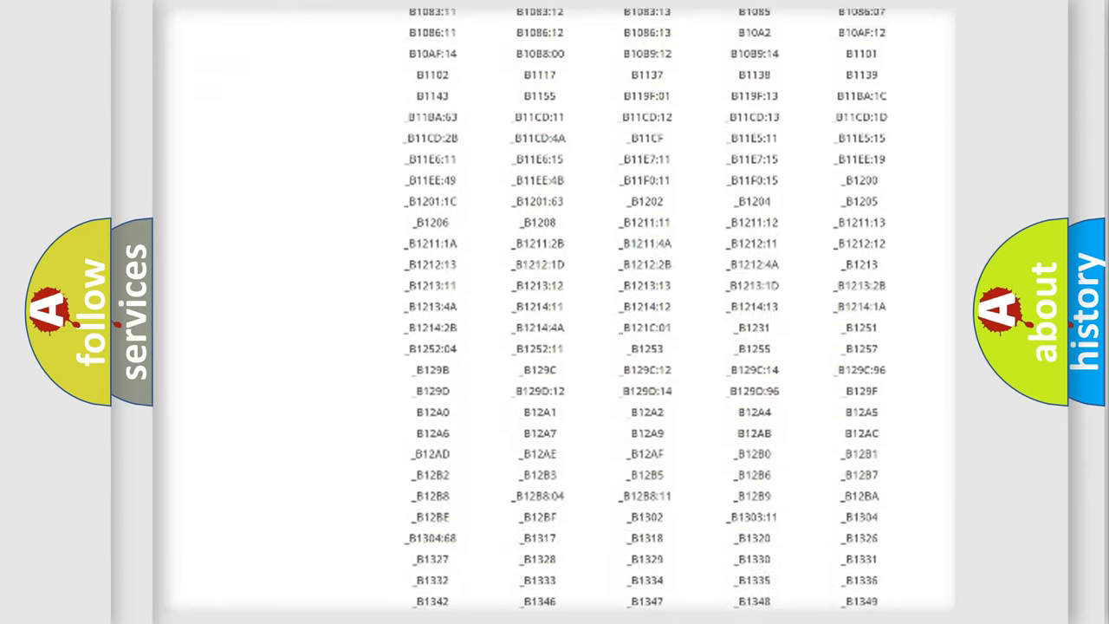
scroll("down", 3)
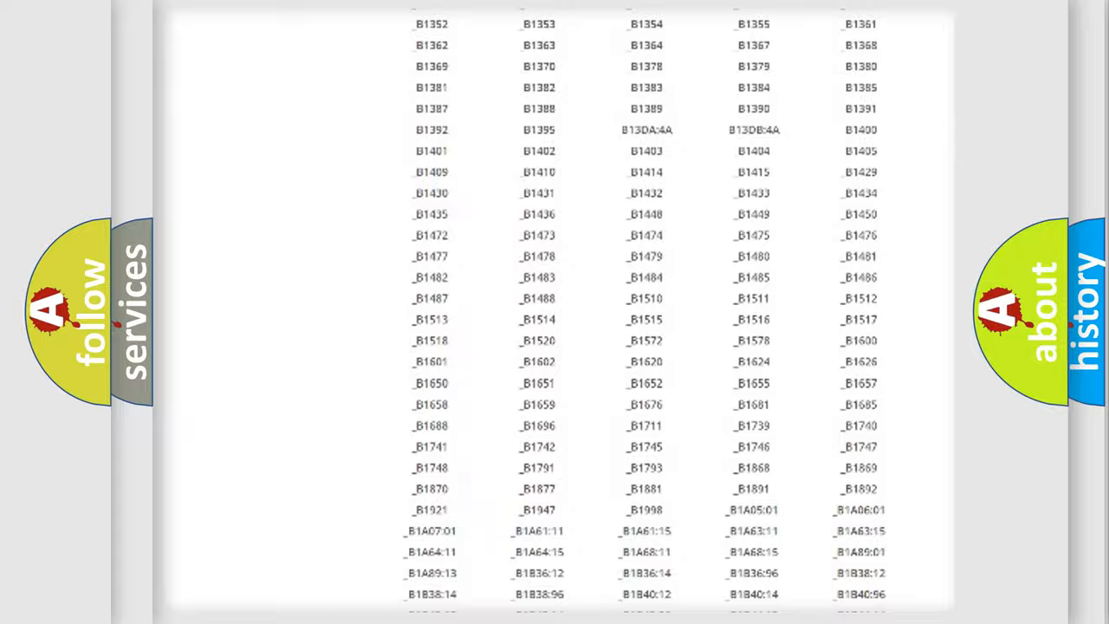